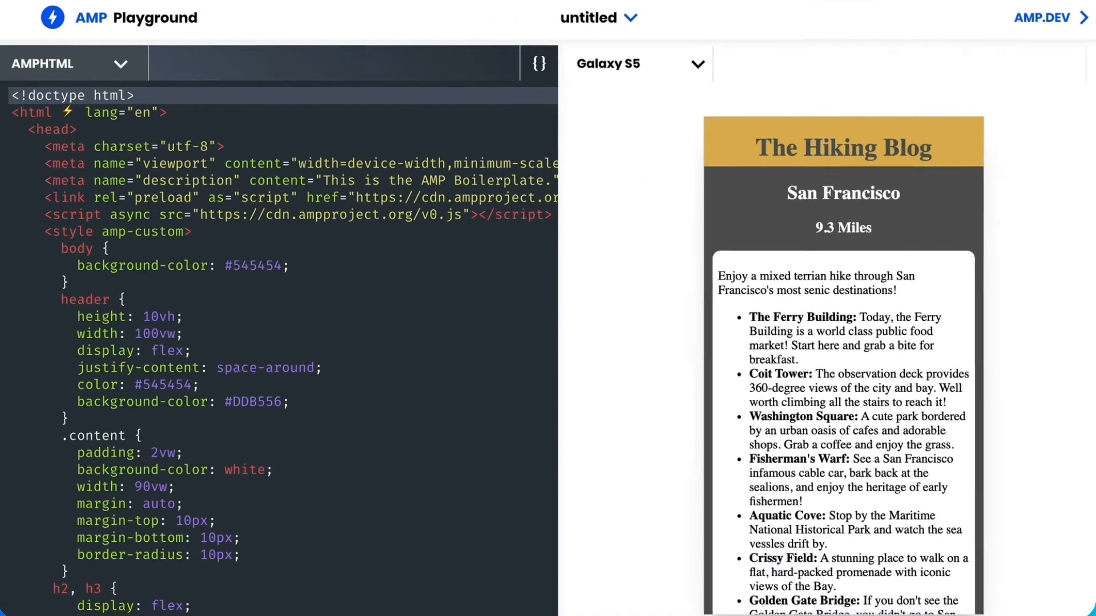
- View the validation result reporting the plain iframe is disallowed and amp-iframe is required
scroll("down", 3)
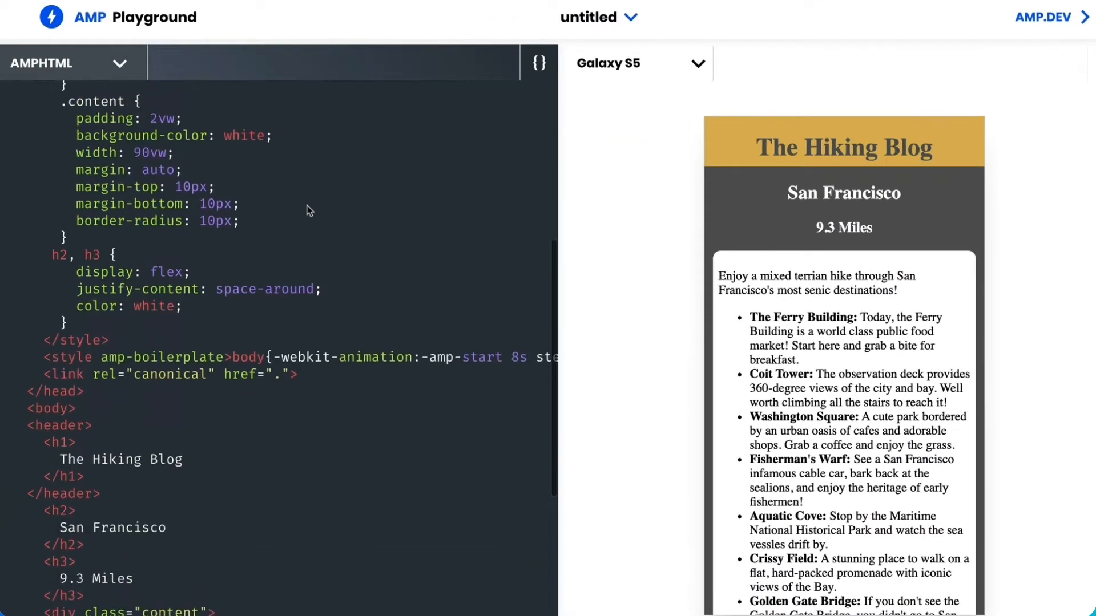
scroll("down", 3)
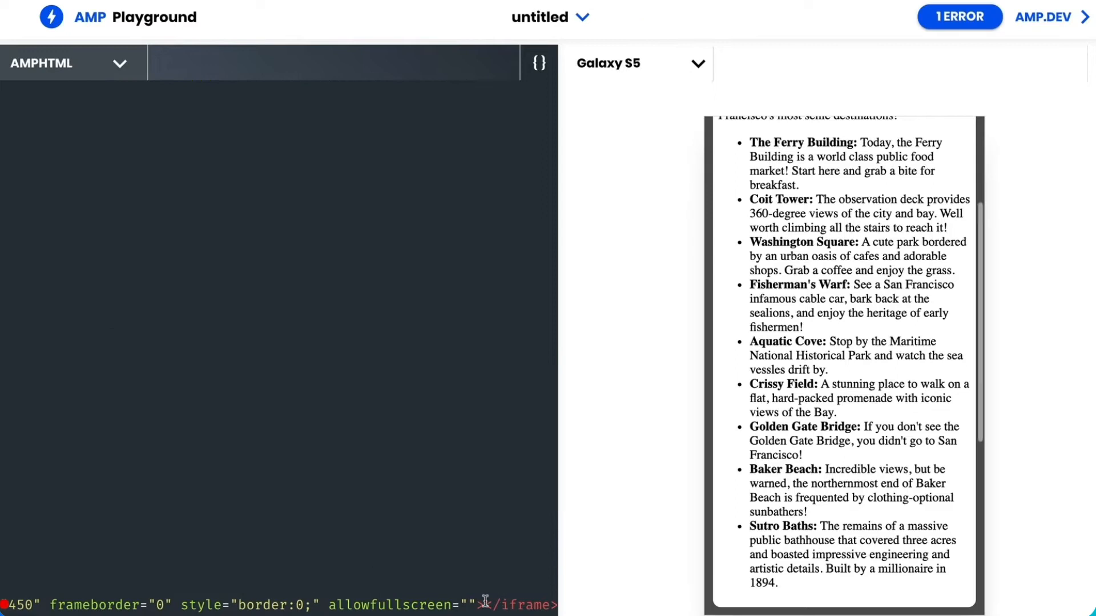
left_click(958, 16)
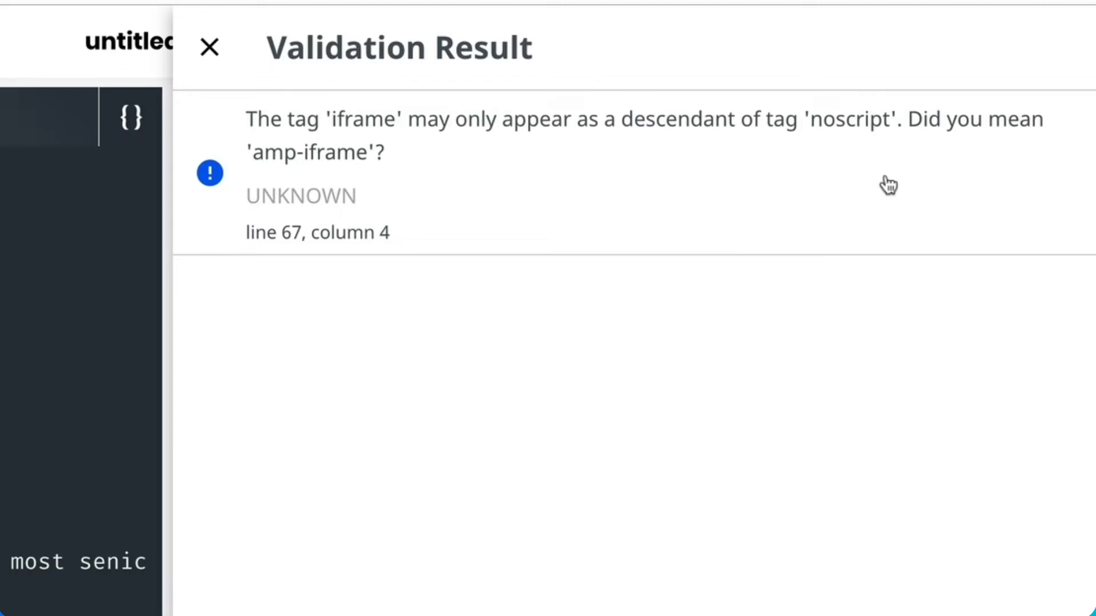
left_click(208, 47)
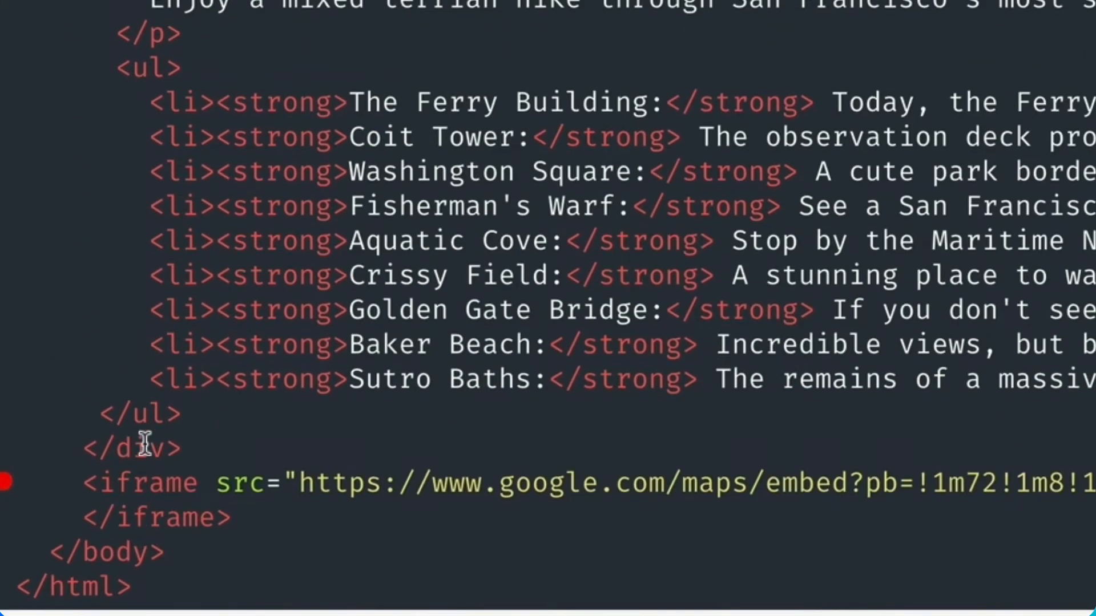
- Rename the Google Maps iframe tags to amp-iframe
type("amp-")
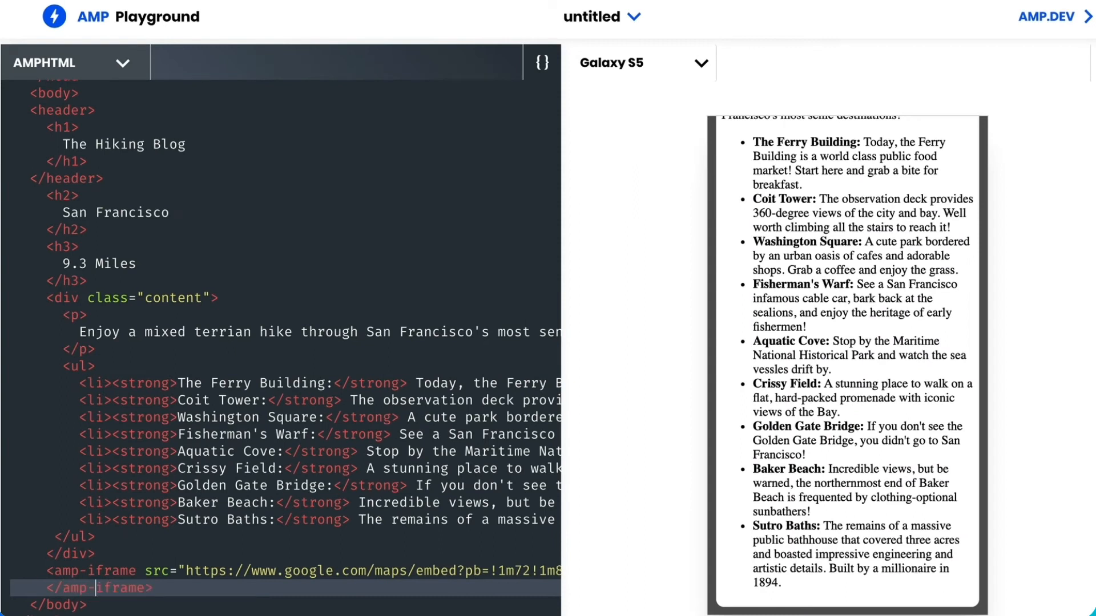
scroll("down", 3)
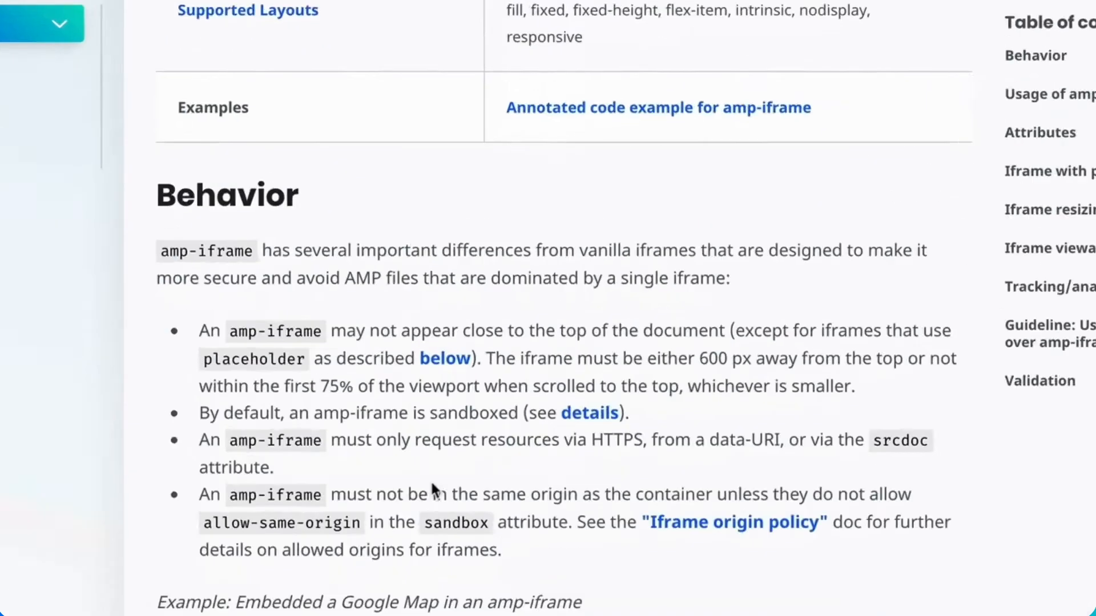
scroll("down", 3)
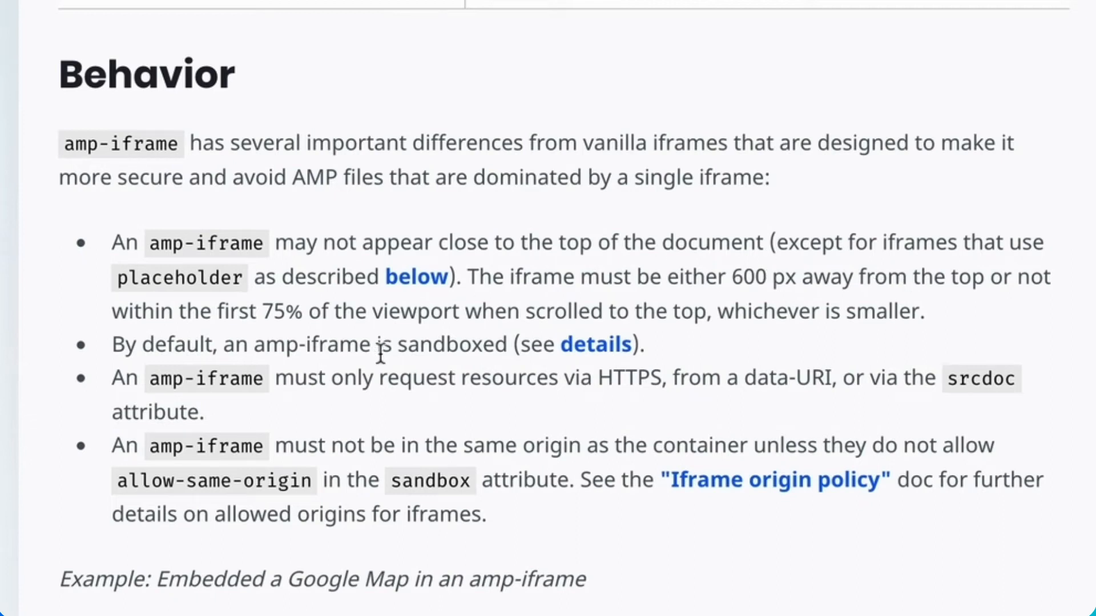
mouse_move(259, 441)
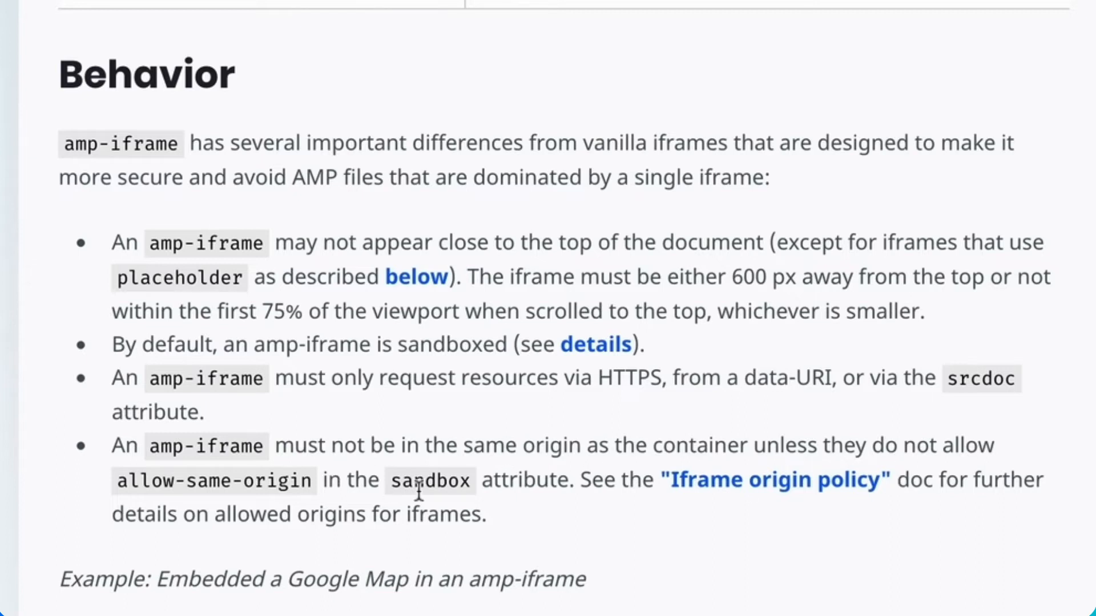
mouse_move(249, 487)
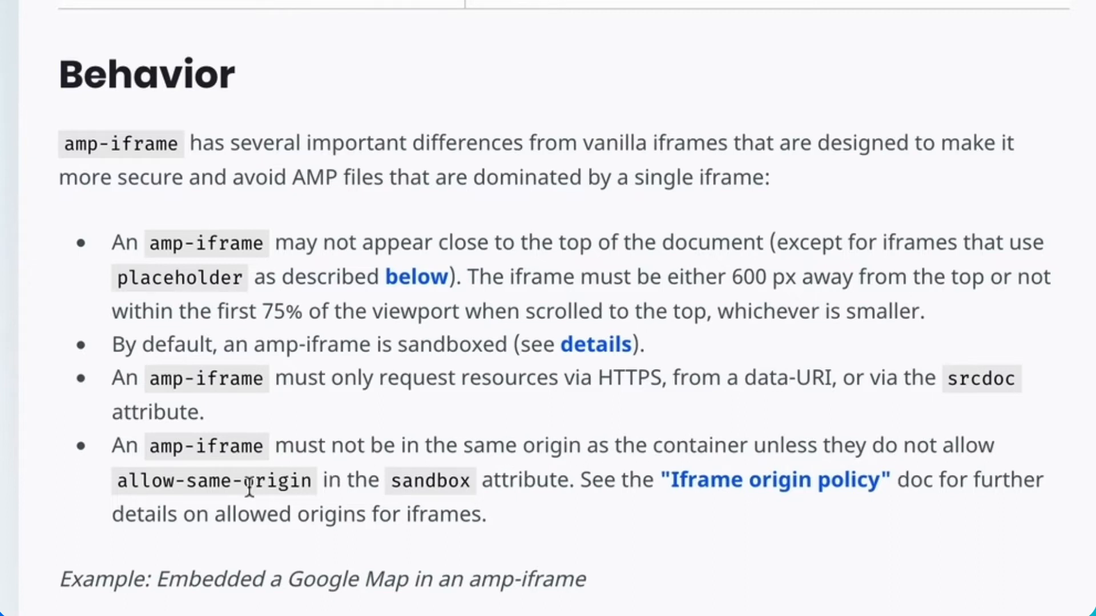
scroll("down", 3)
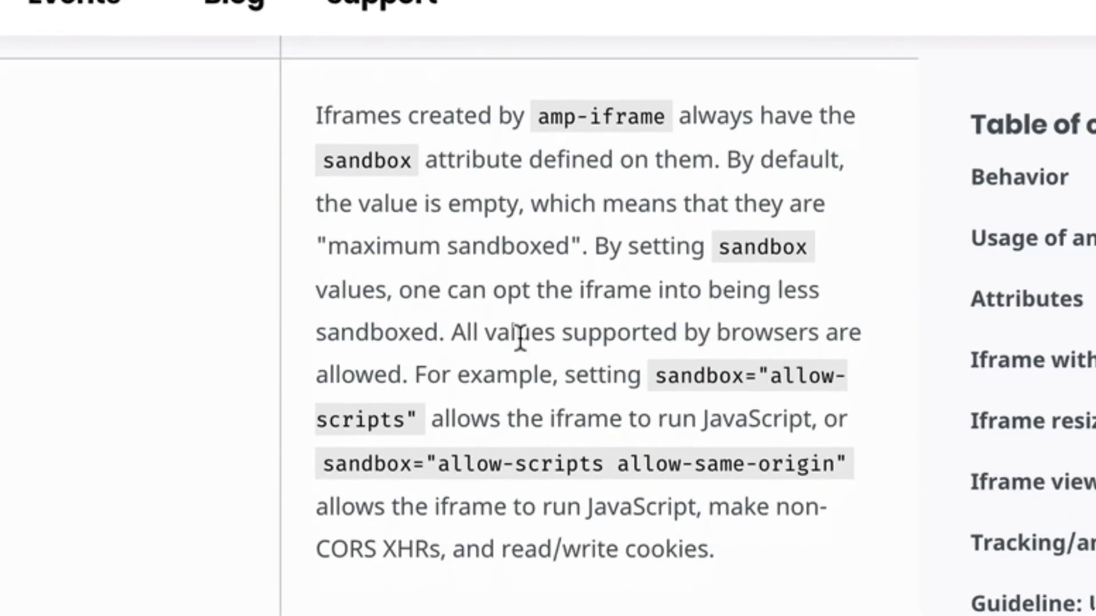
mouse_move(637, 244)
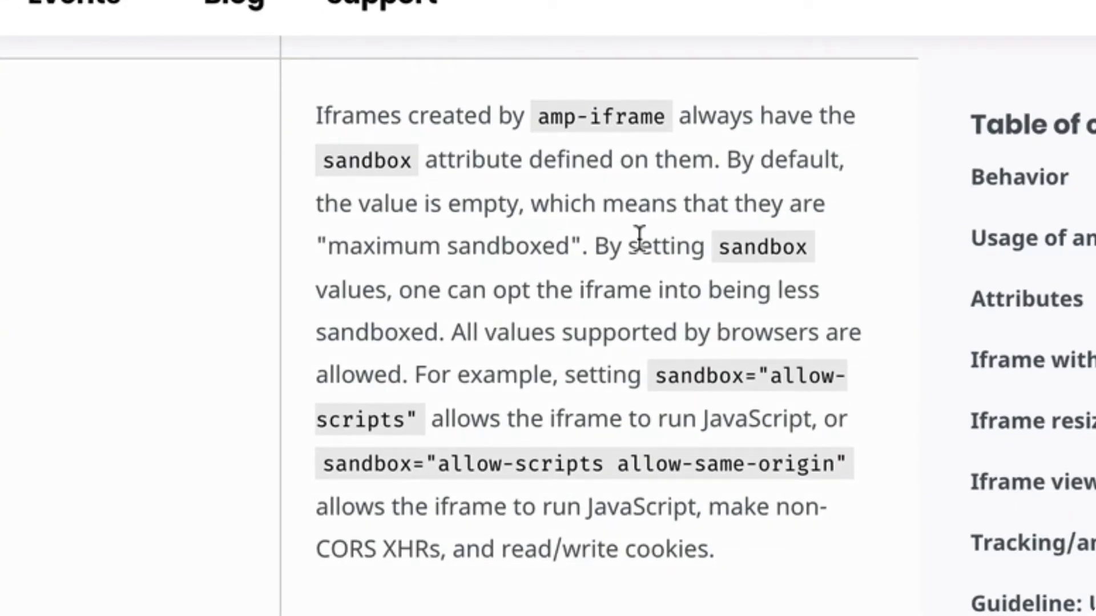
mouse_move(418, 287)
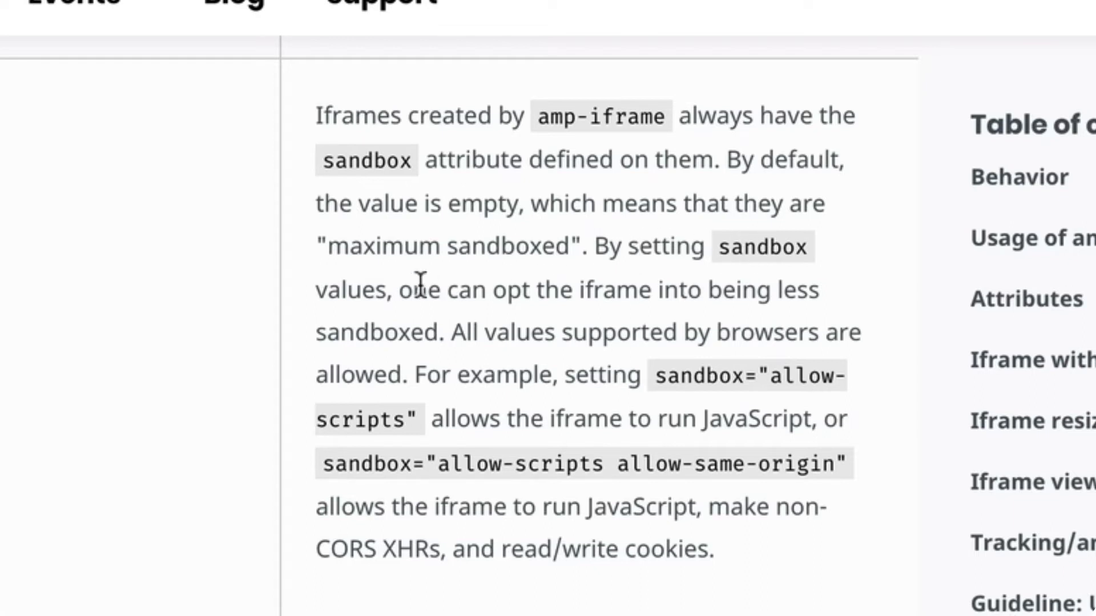
mouse_move(859, 419)
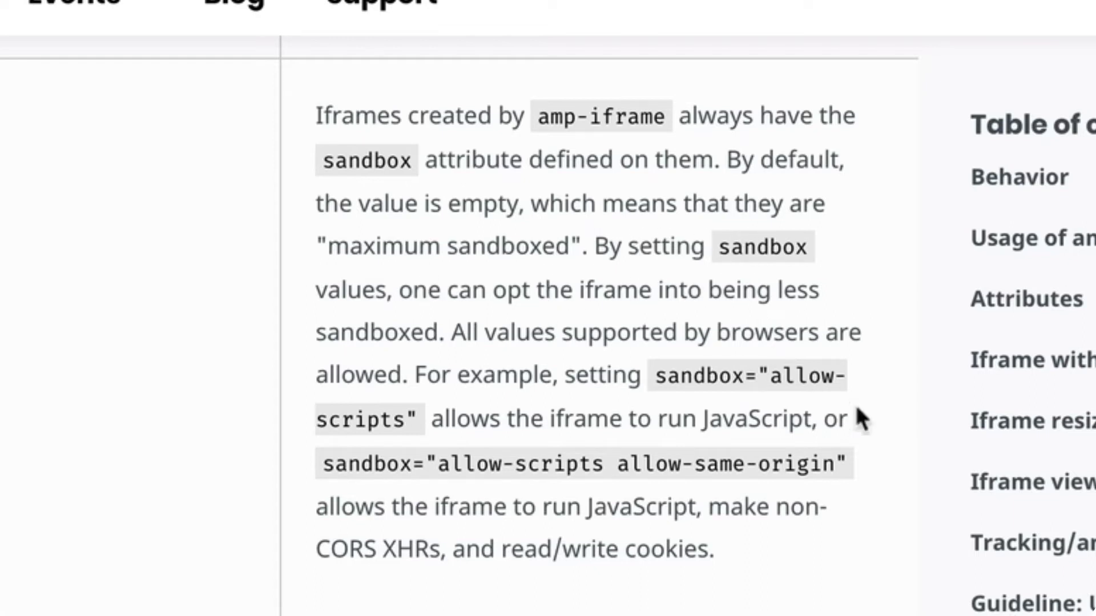
left_click_drag(671, 374, 434, 419)
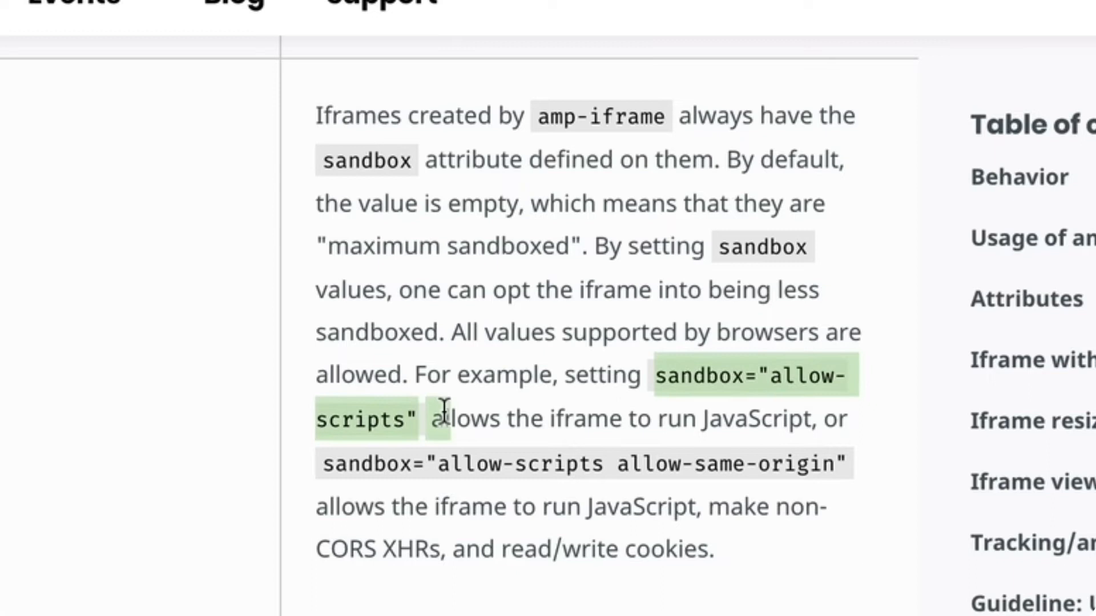
mouse_move(602, 406)
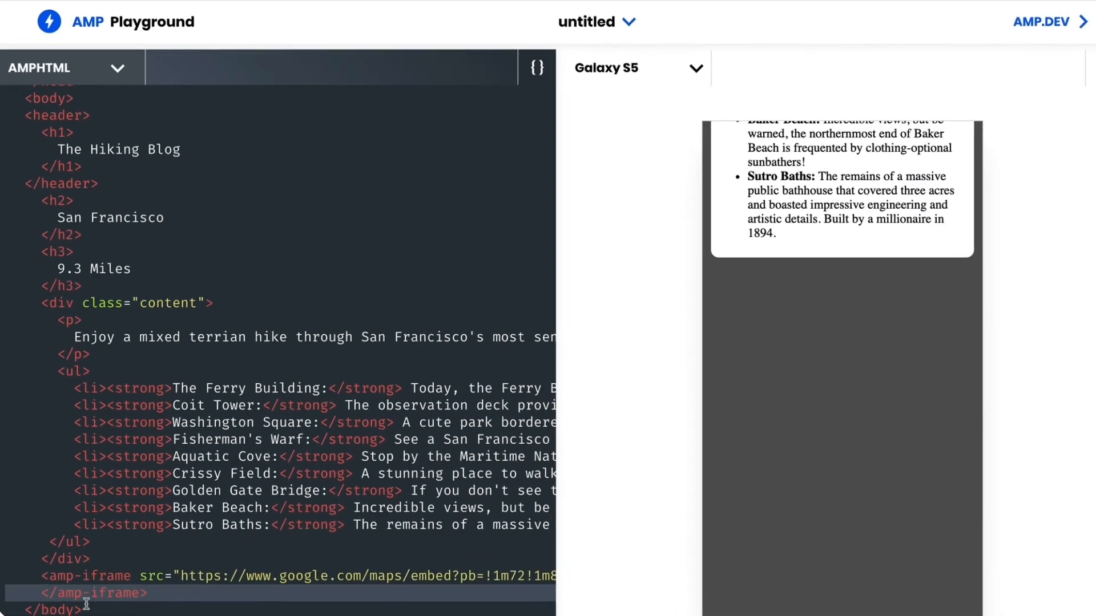
- Add sandbox="allow-scripts" and layout="responsive" to the map amp-iframe
type("sandbox=\"allow-scripts\"")
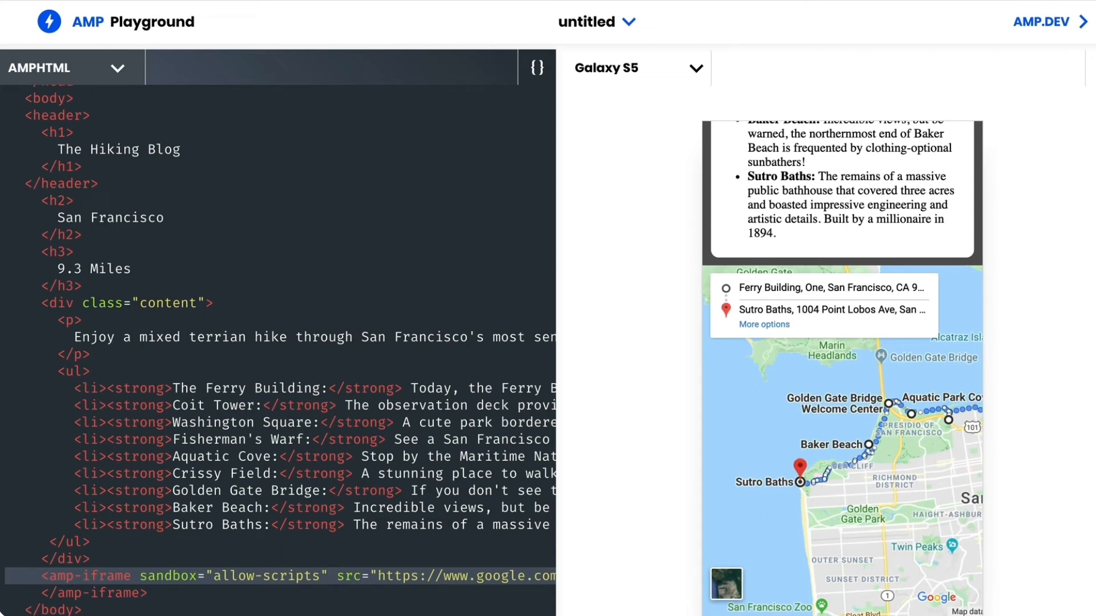
scroll("down", 3)
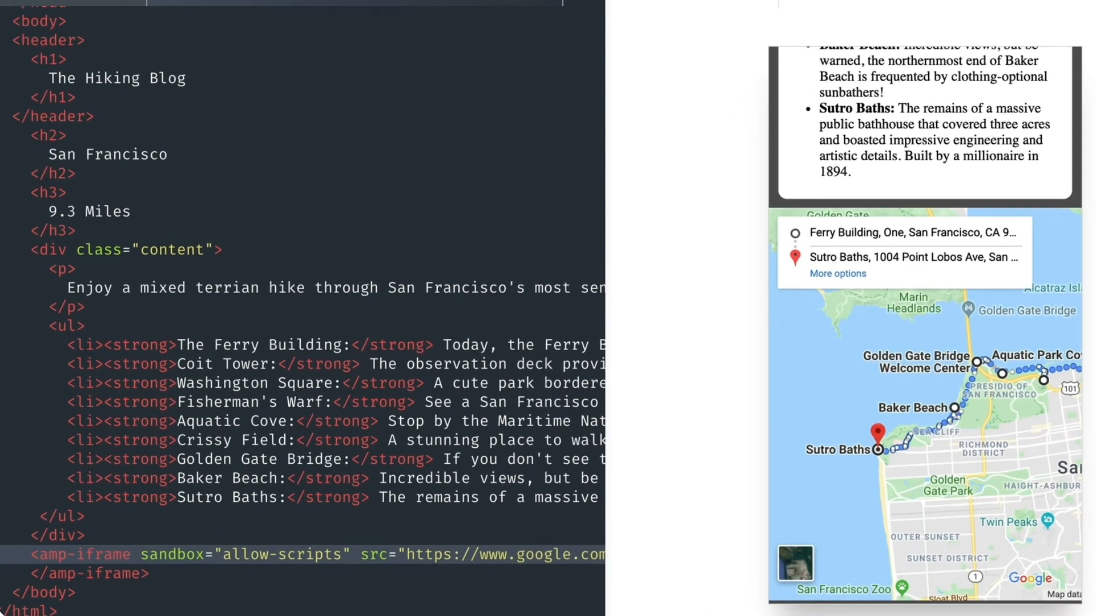
type("layout=\"responsive")
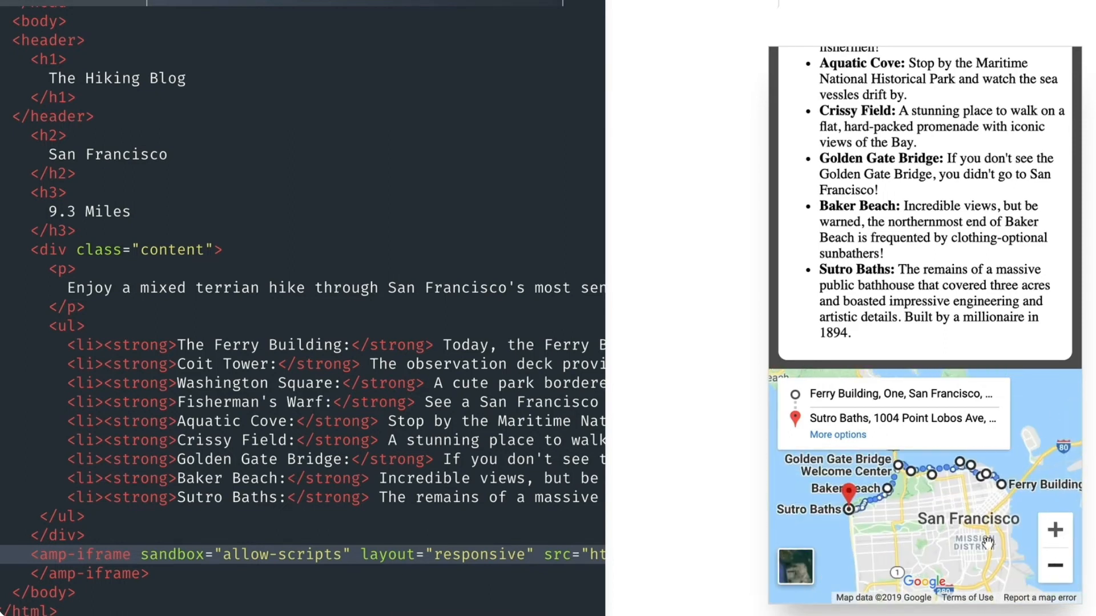
mouse_move(805, 533)
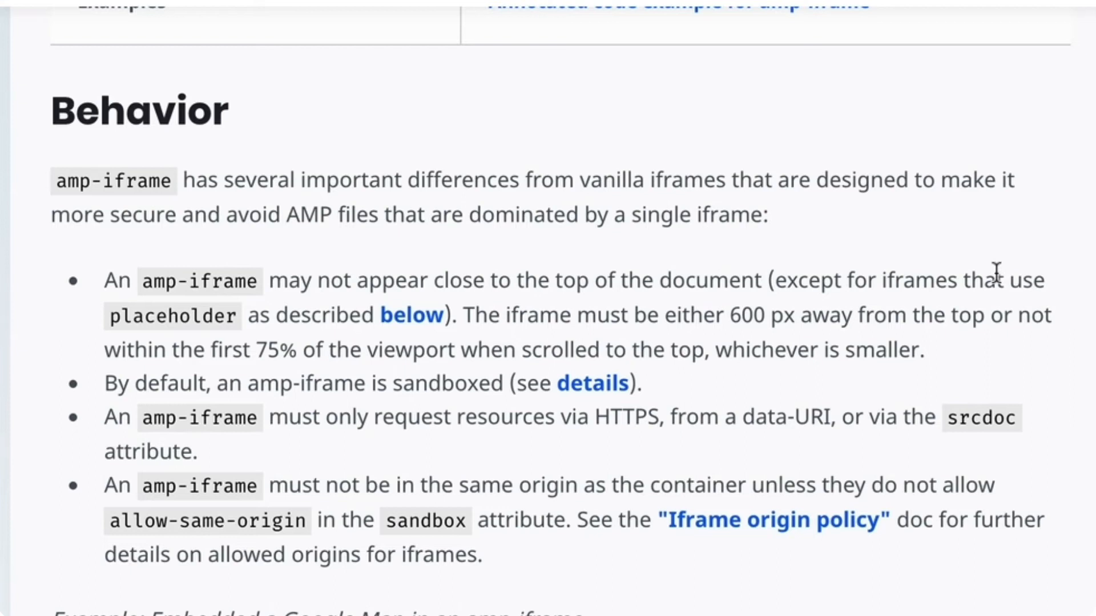
mouse_move(411, 325)
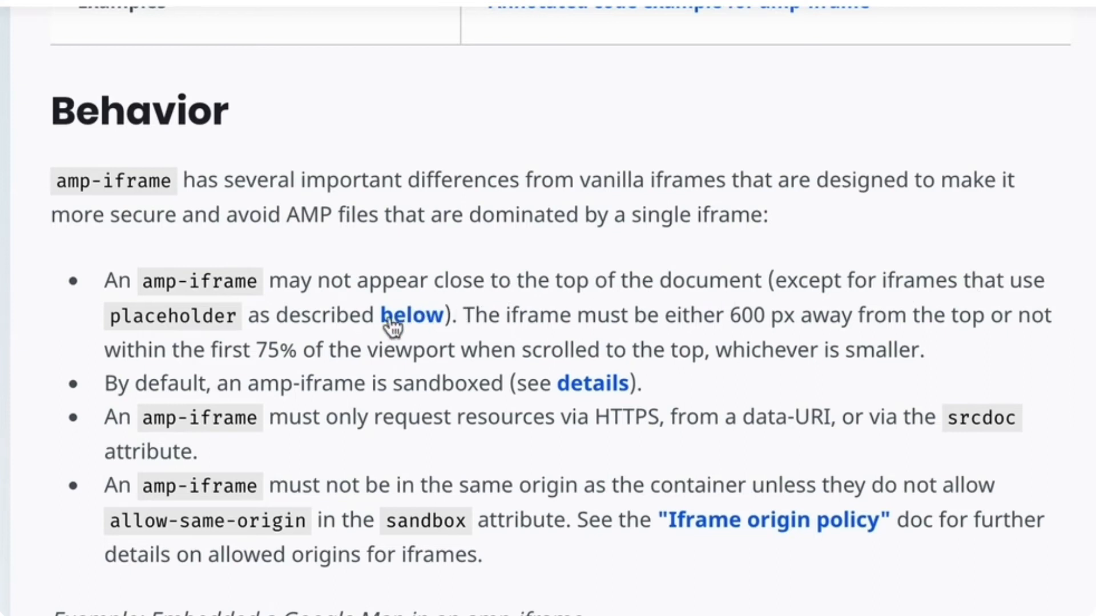
- Jump to the 'Iframe with placeholder' section and select the word placeholder
left_click(411, 316)
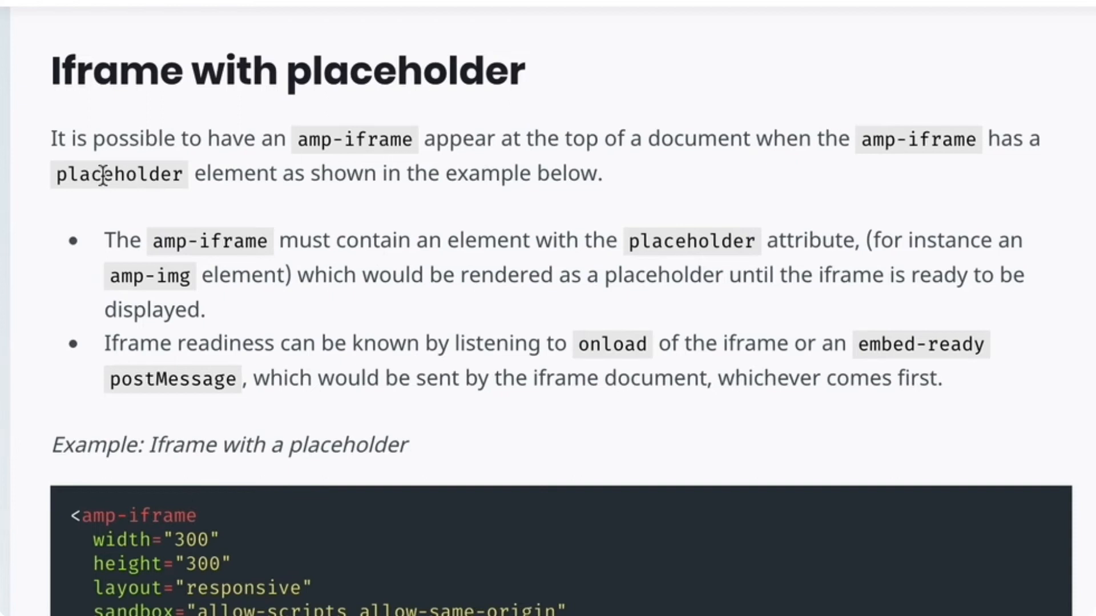
double_click(118, 173)
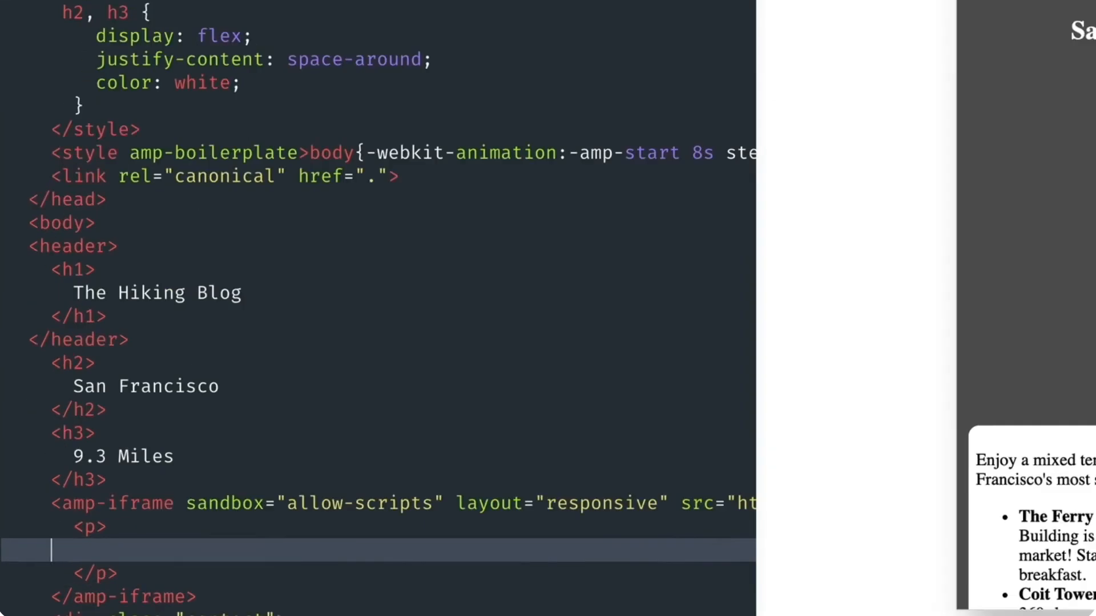
- Write 'Prepare to hike!' in the paragraph inside the map amp-iframe
type("Prepare to")
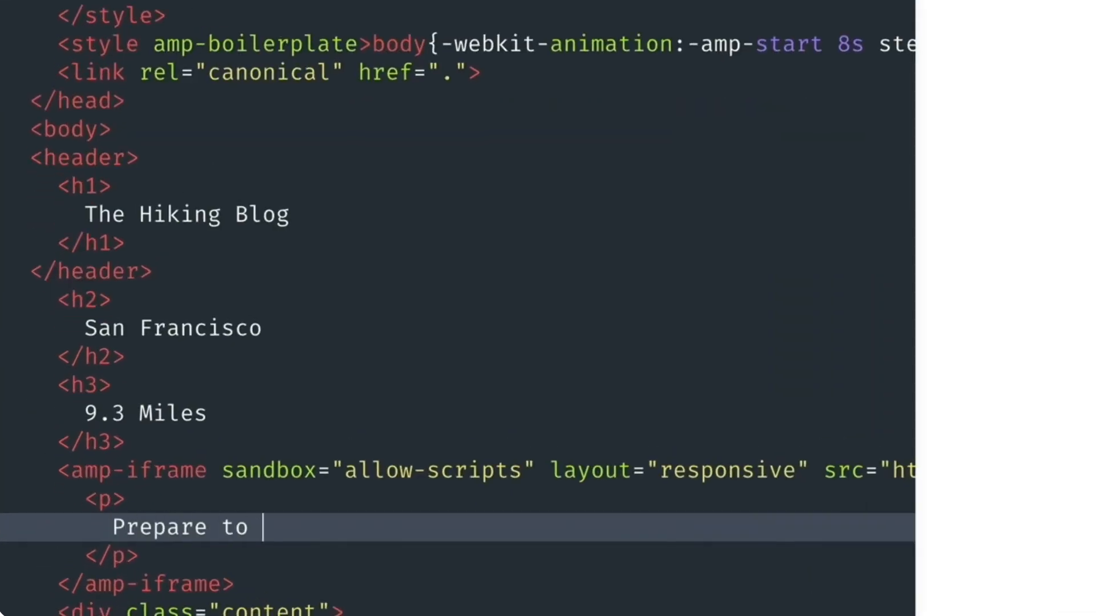
type("hike!")
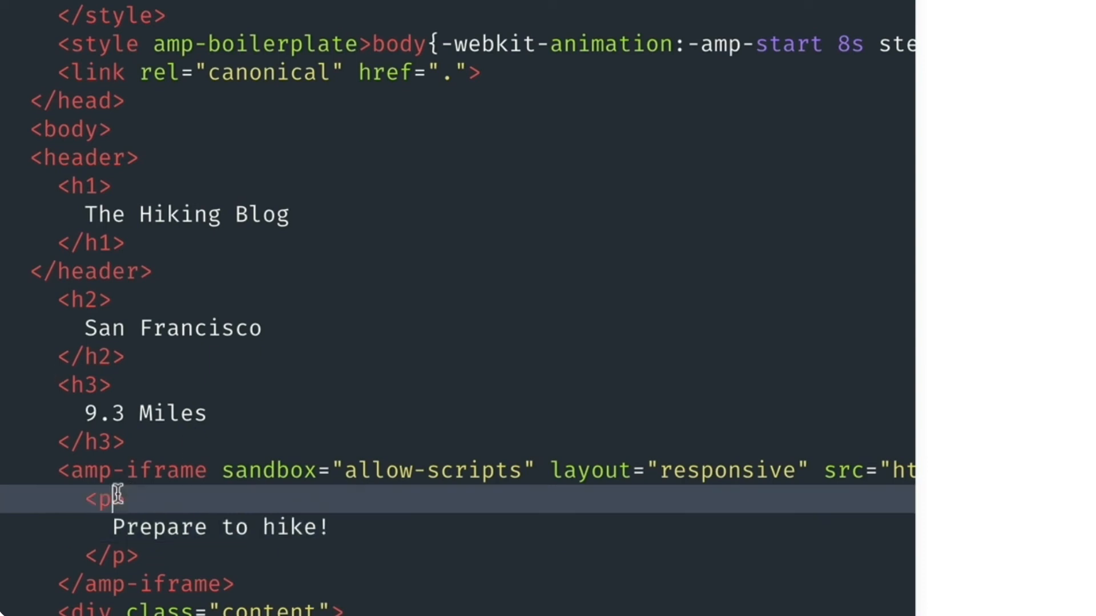